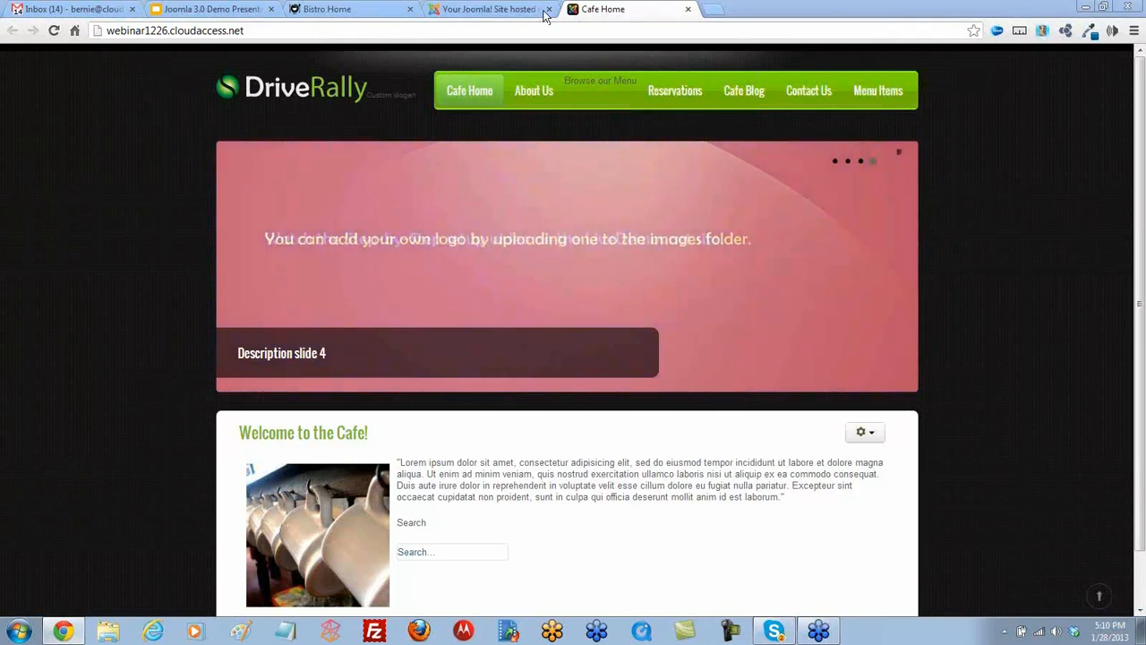
Switch from the cafe front end to the site administrator tab
{"action": "left_click", "coordinate": [484, 9]}
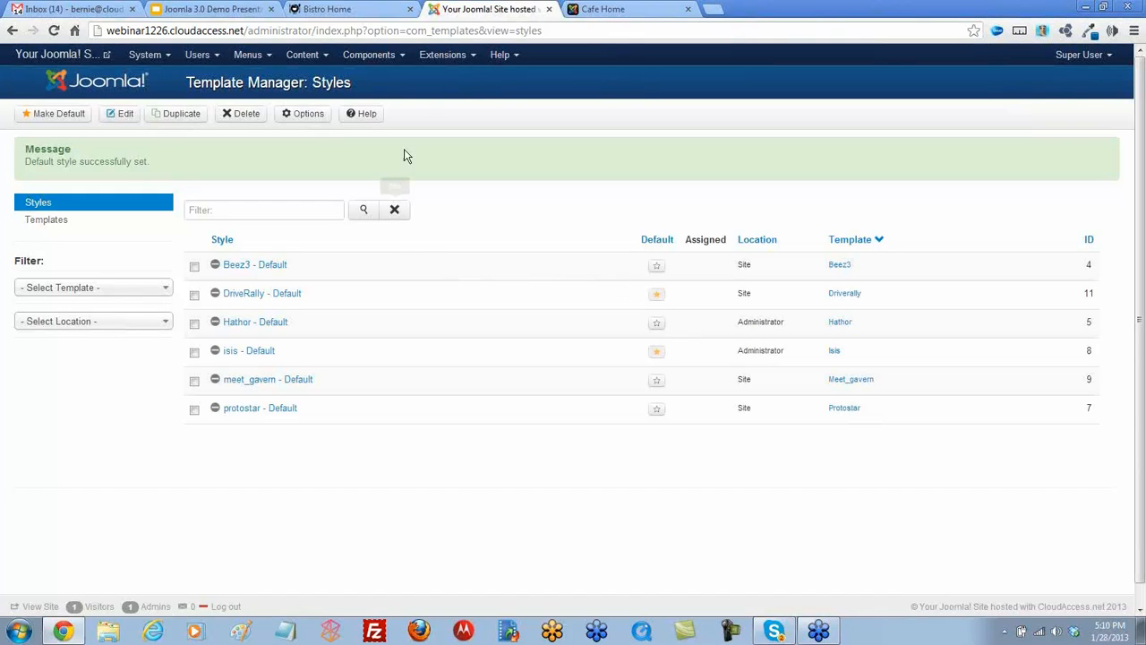
Make meet_gavern - Default the default site style in Template Manager, then return to the cafe page
{"action": "left_click", "coordinate": [443, 54]}
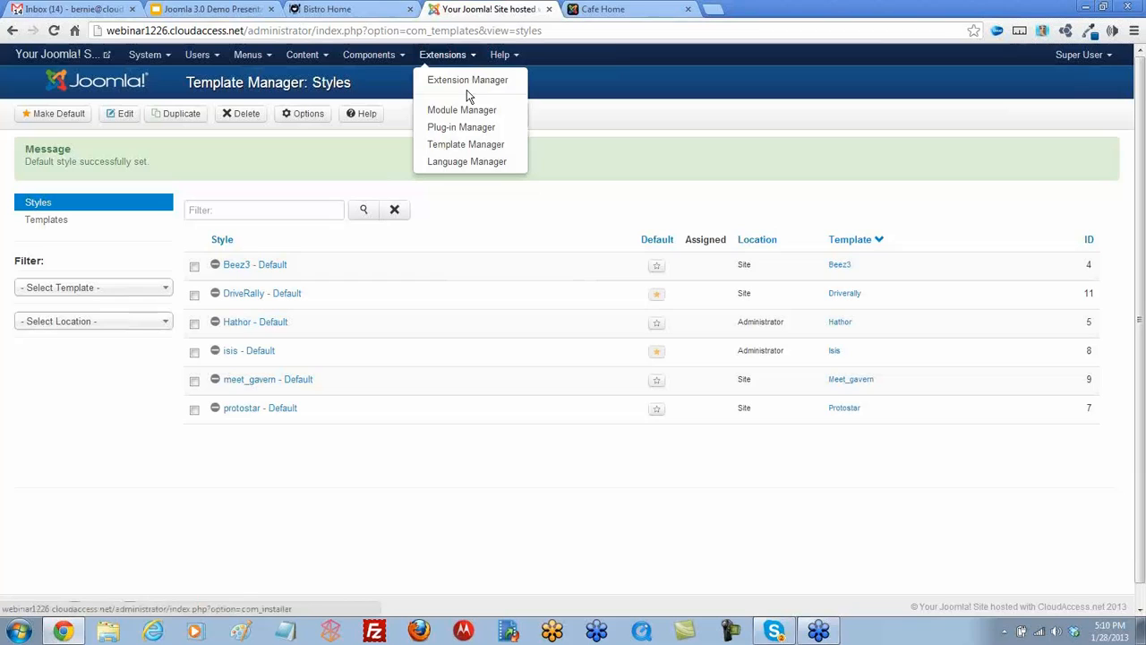
{"action": "left_click", "coordinate": [466, 144]}
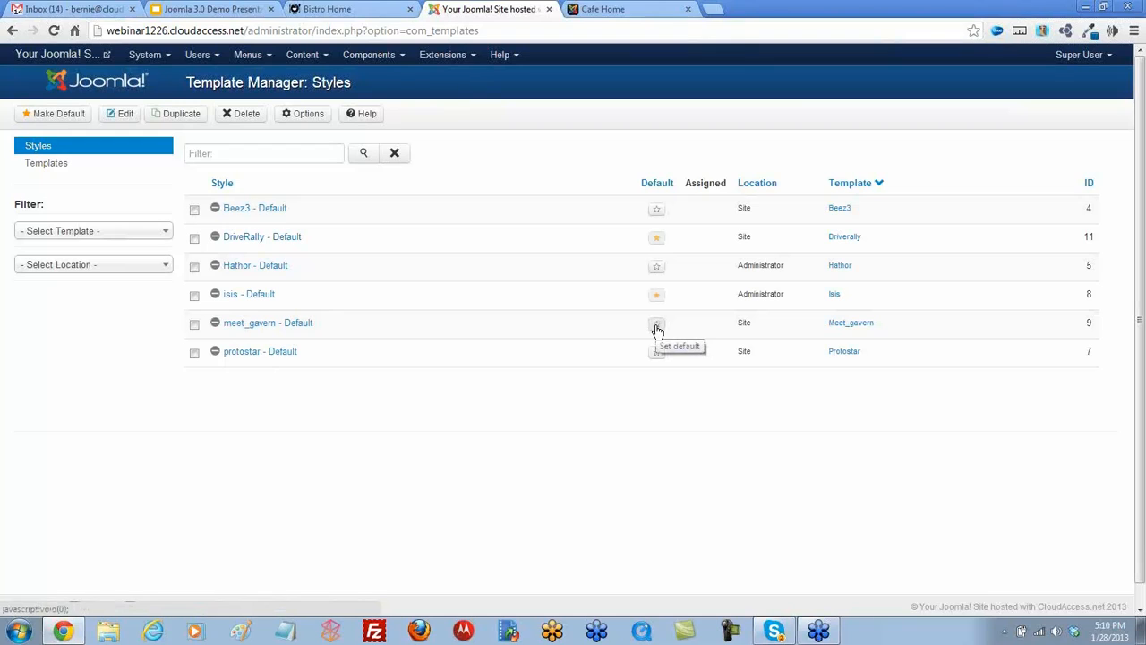
{"action": "left_click", "coordinate": [656, 323]}
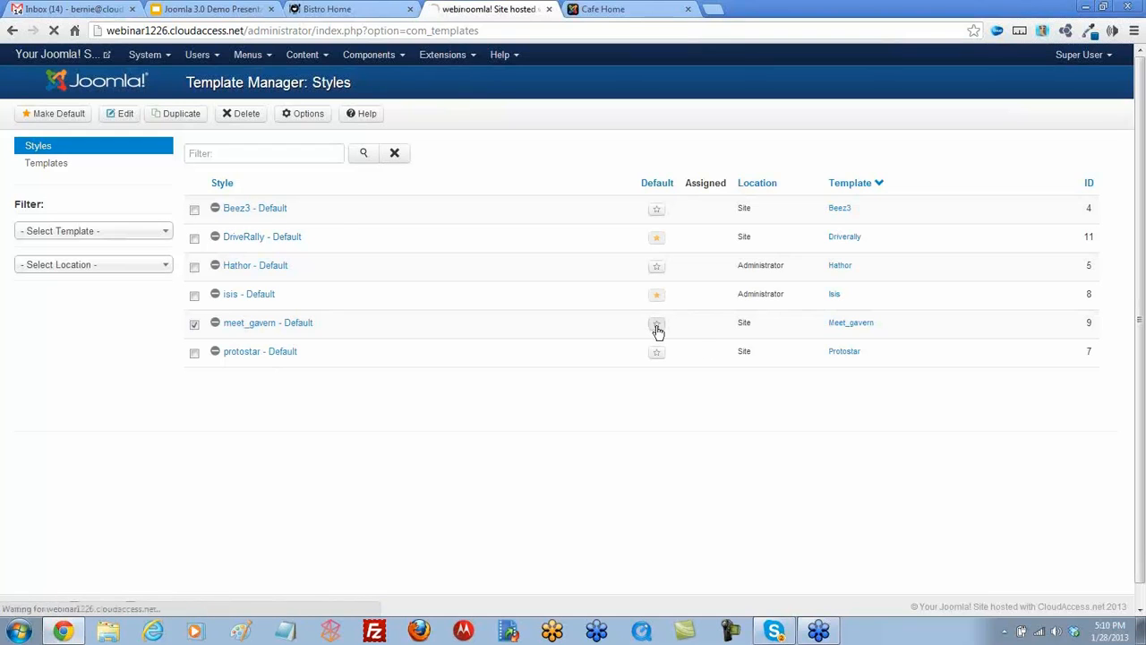
{"action": "left_click", "coordinate": [656, 323]}
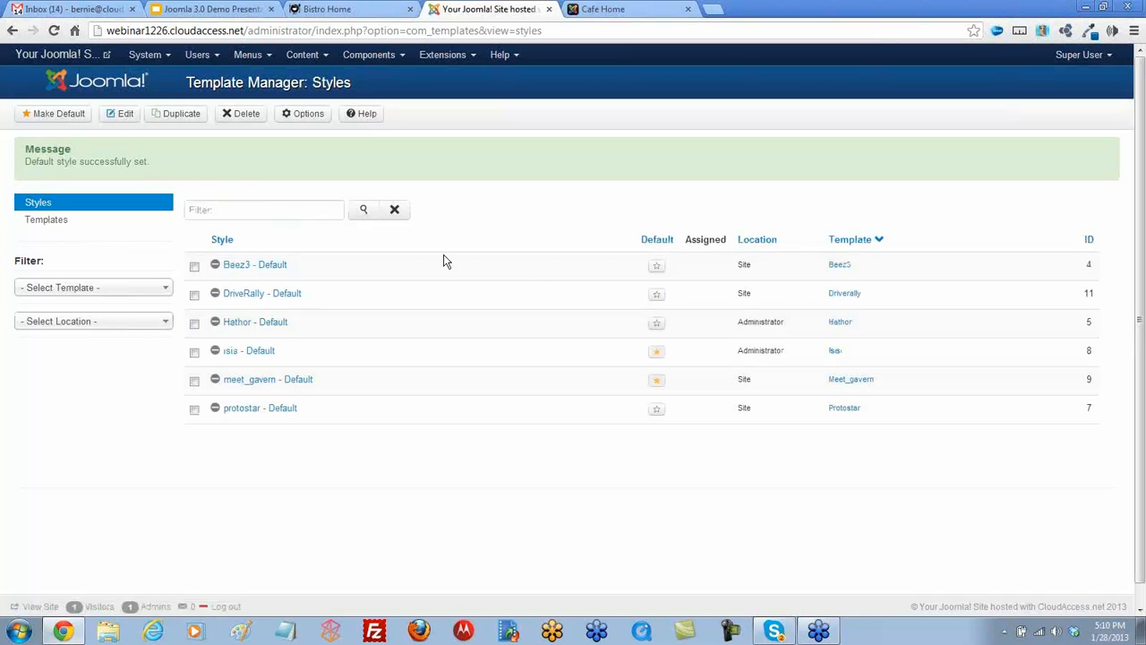
{"action": "mouse_move", "coordinate": [190, 178]}
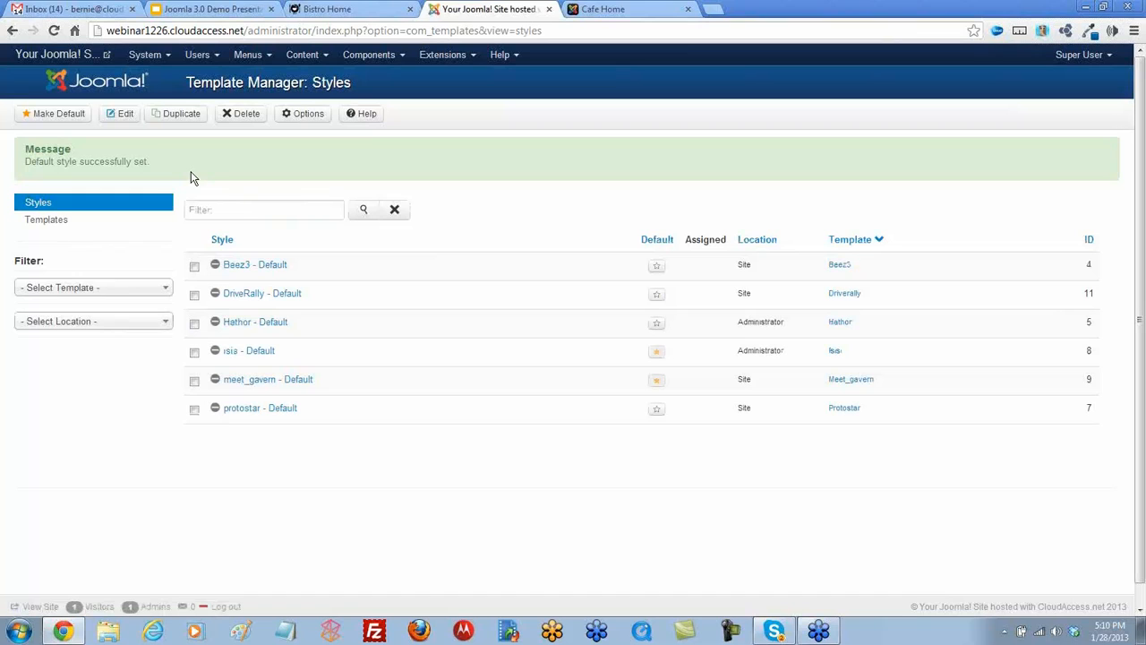
{"action": "left_click", "coordinate": [601, 9]}
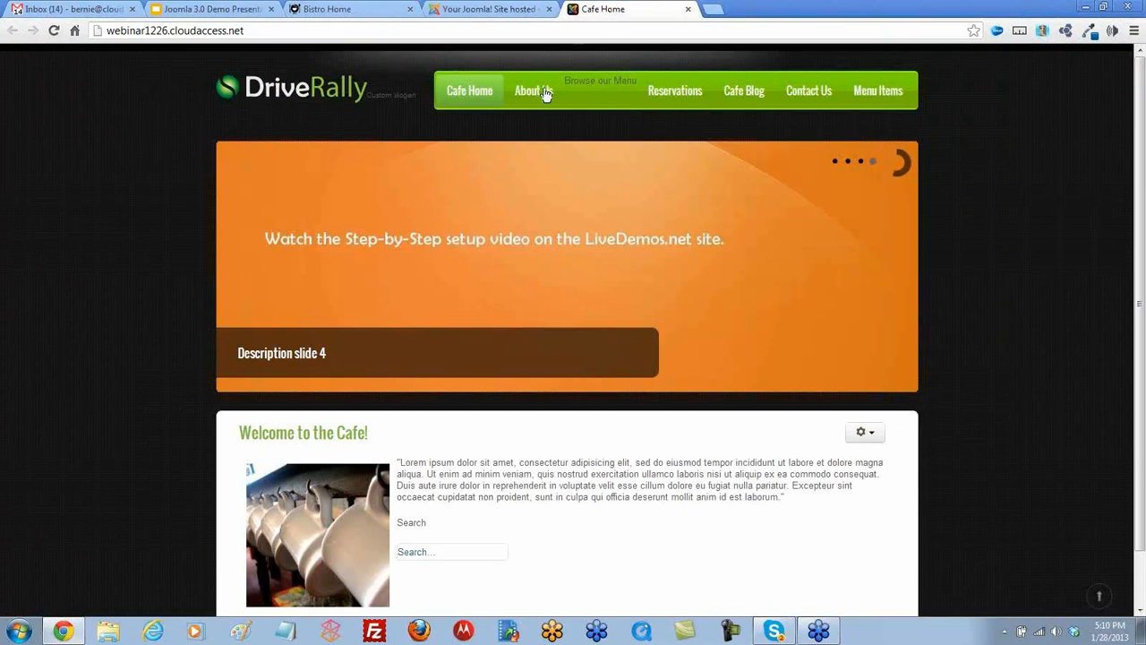
Reload the cafe home page to review the meet_gavern layout, then return to the administrator
{"action": "left_click", "coordinate": [54, 30]}
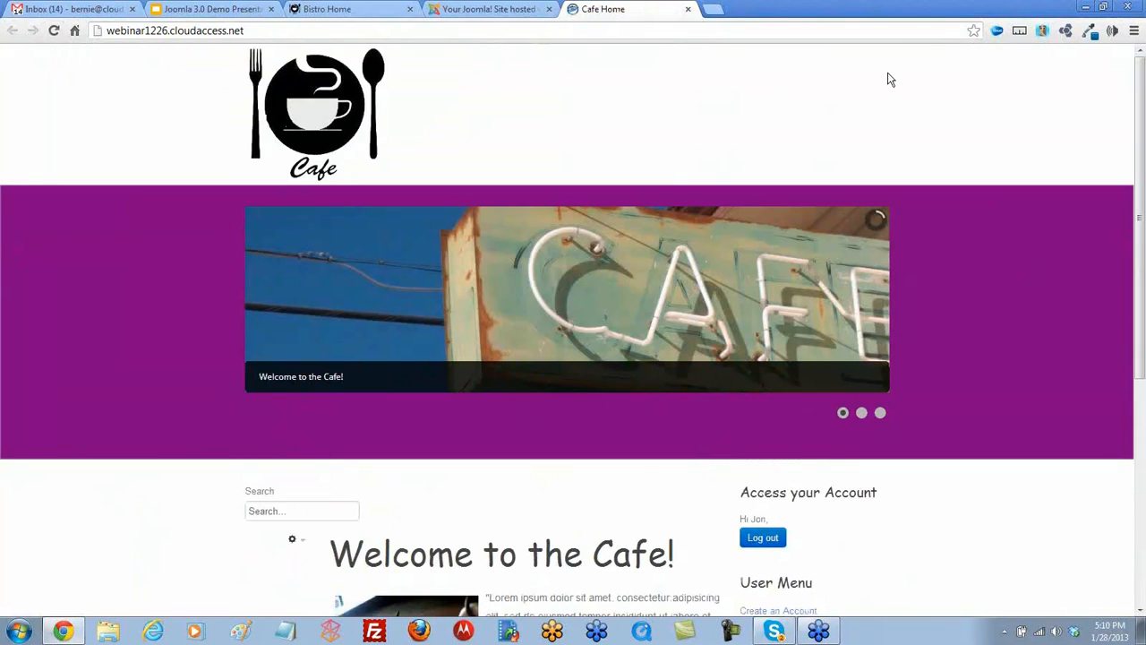
{"action": "mouse_move", "coordinate": [491, 11]}
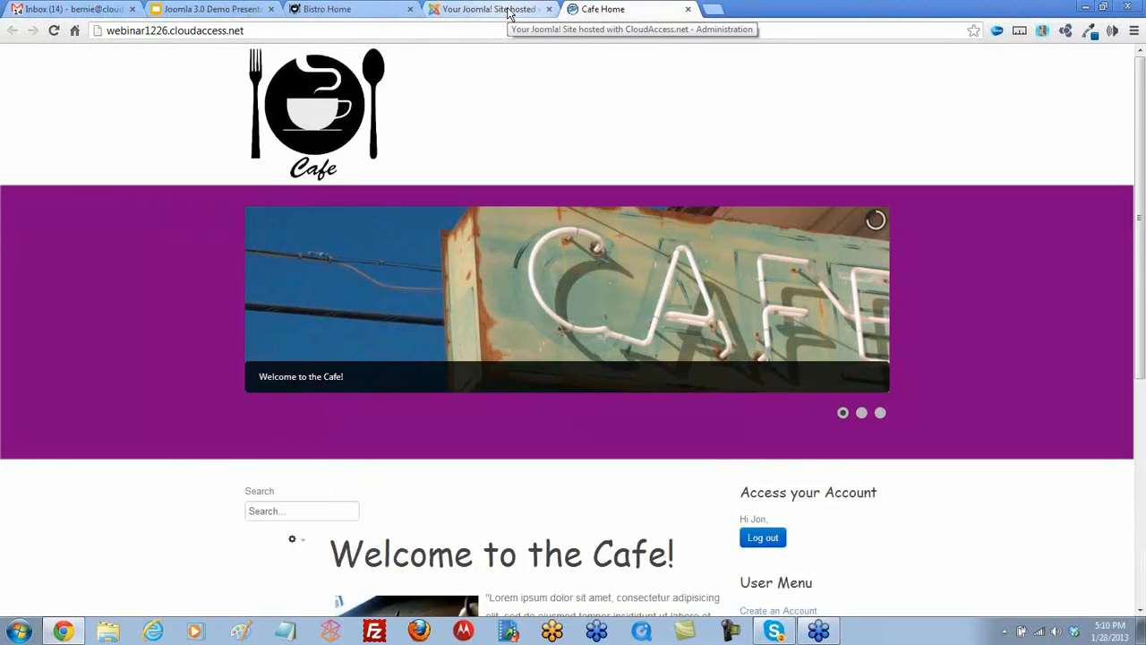
{"action": "left_click", "coordinate": [488, 9]}
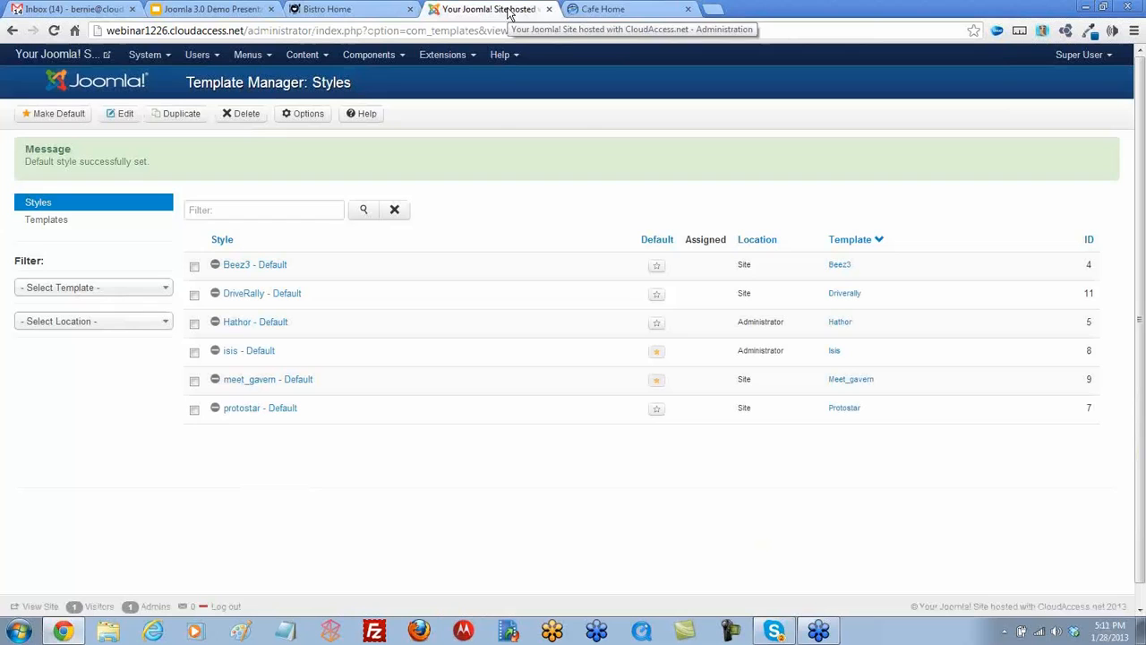
Show the Module Manager's site modules list via the Extensions menu
{"action": "left_click", "coordinate": [442, 54]}
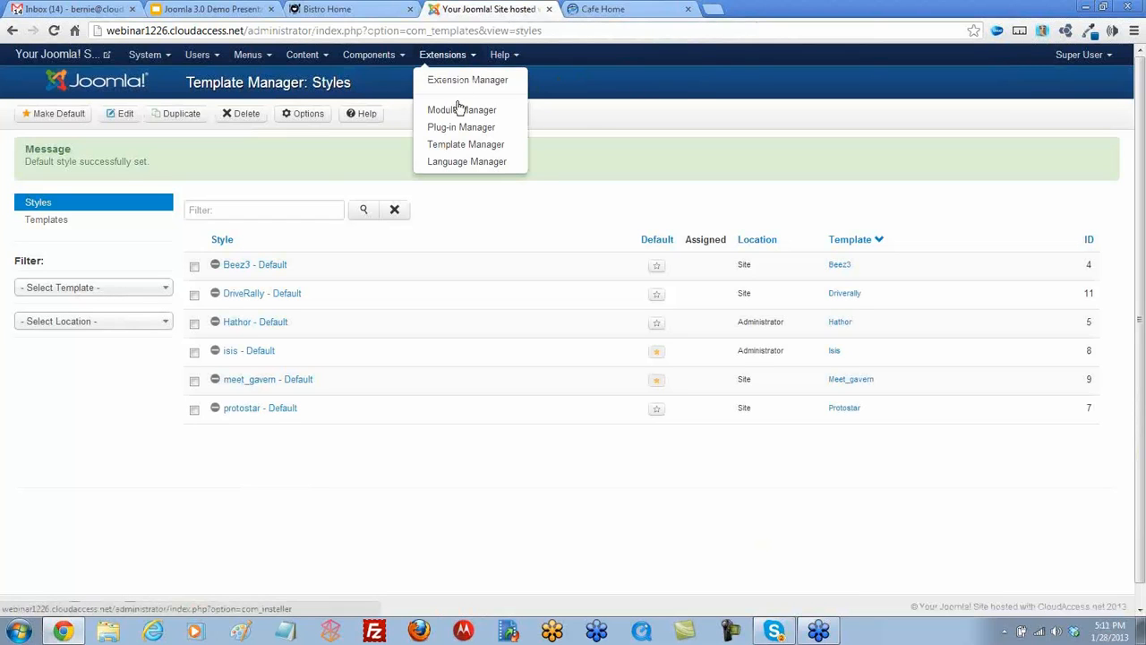
{"action": "left_click", "coordinate": [463, 110]}
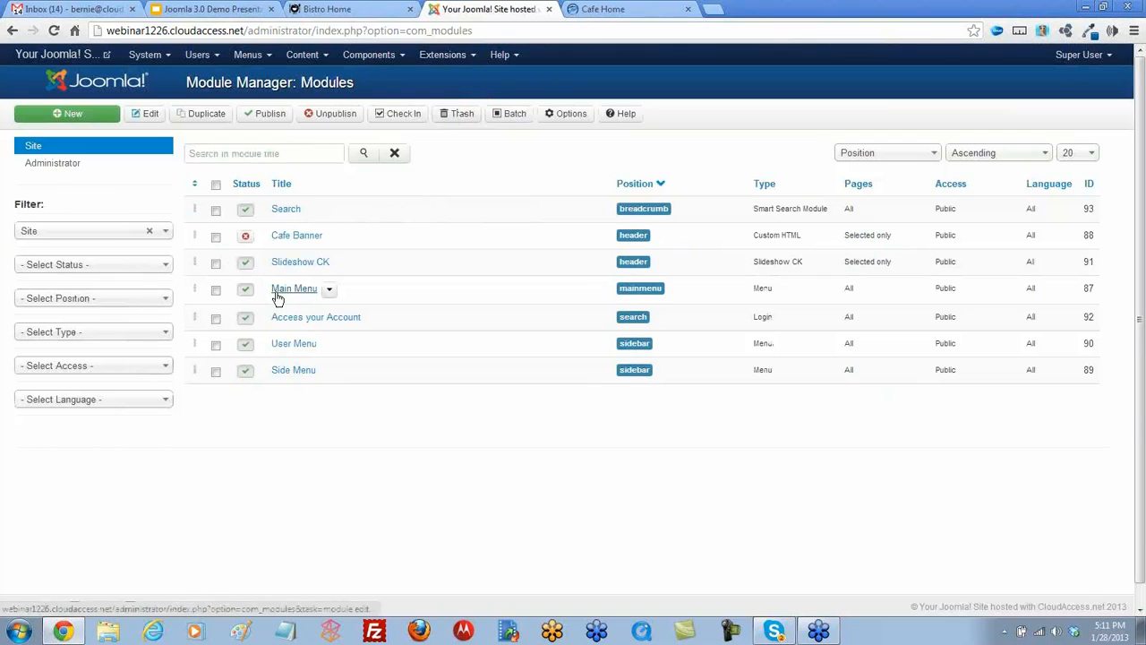
Assign the Main Menu module to the meet_gavern Menu [menu] position and save it
{"action": "left_click", "coordinate": [294, 287]}
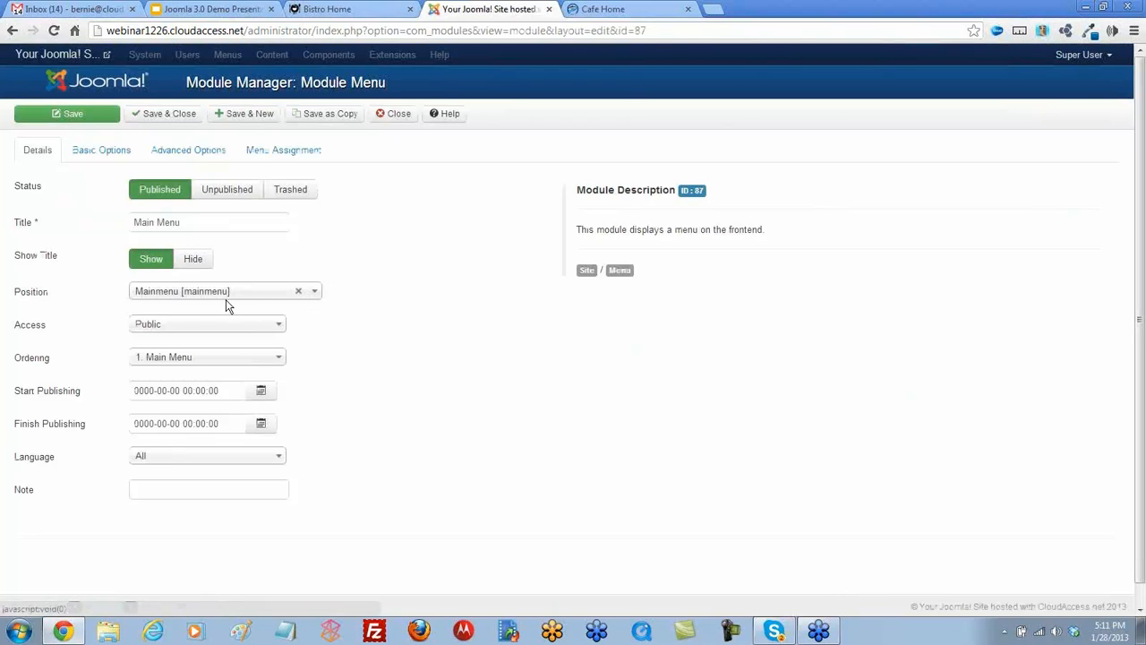
{"action": "left_click", "coordinate": [224, 290]}
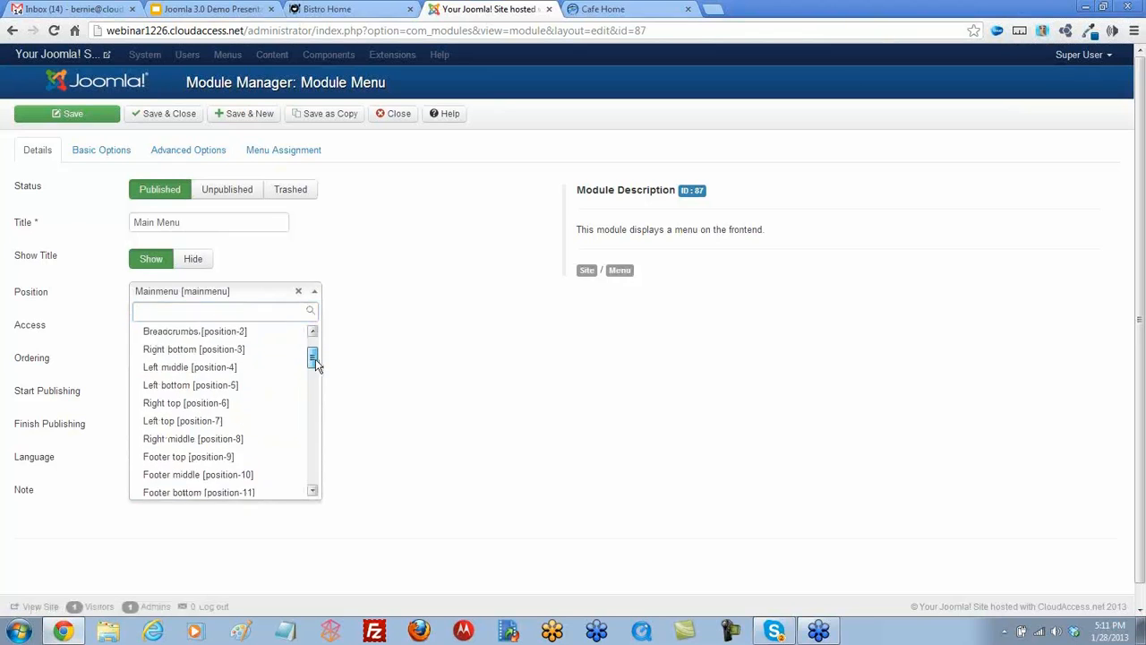
{"action": "scroll", "scroll_direction": "down", "scroll_amount": 3}
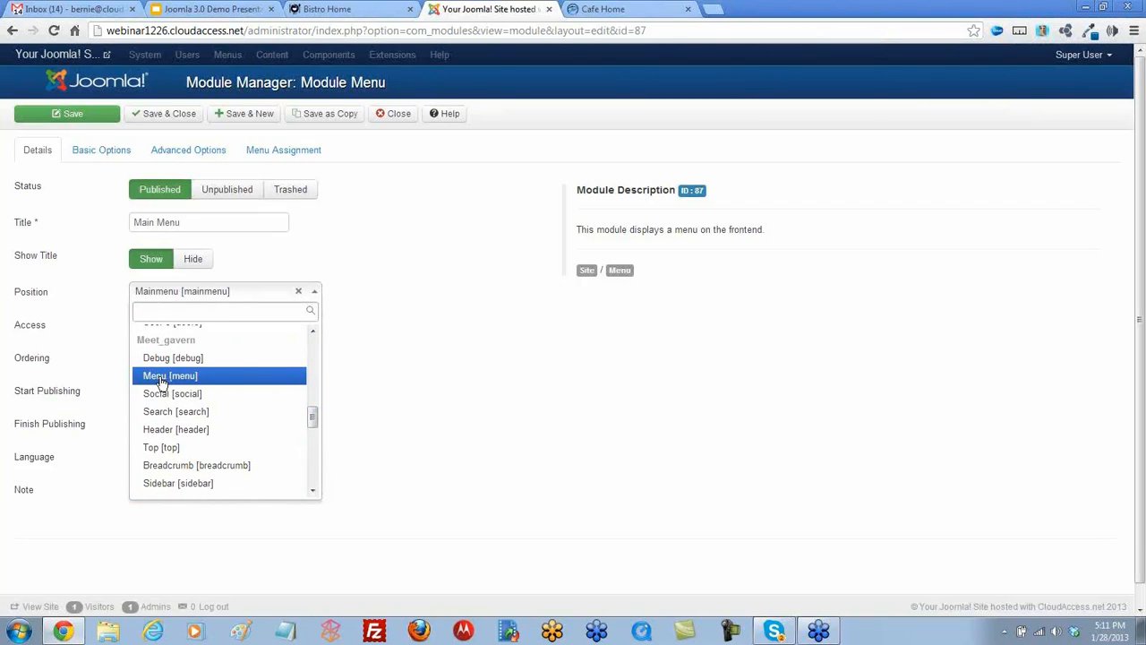
{"action": "left_click", "coordinate": [168, 377]}
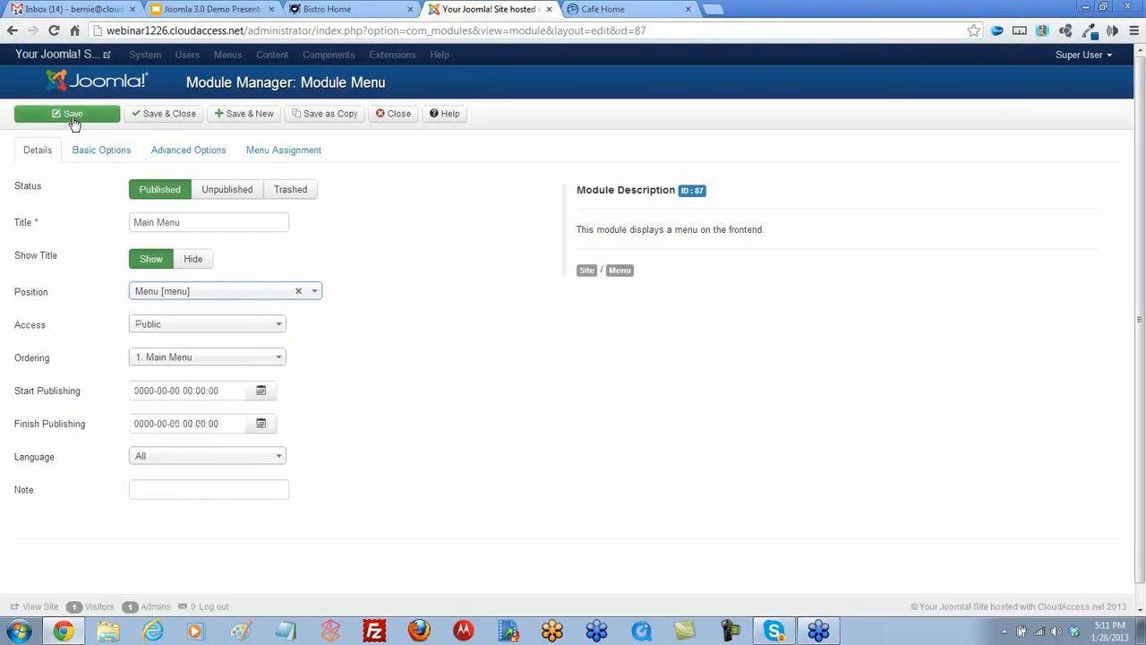
{"action": "left_click", "coordinate": [68, 113]}
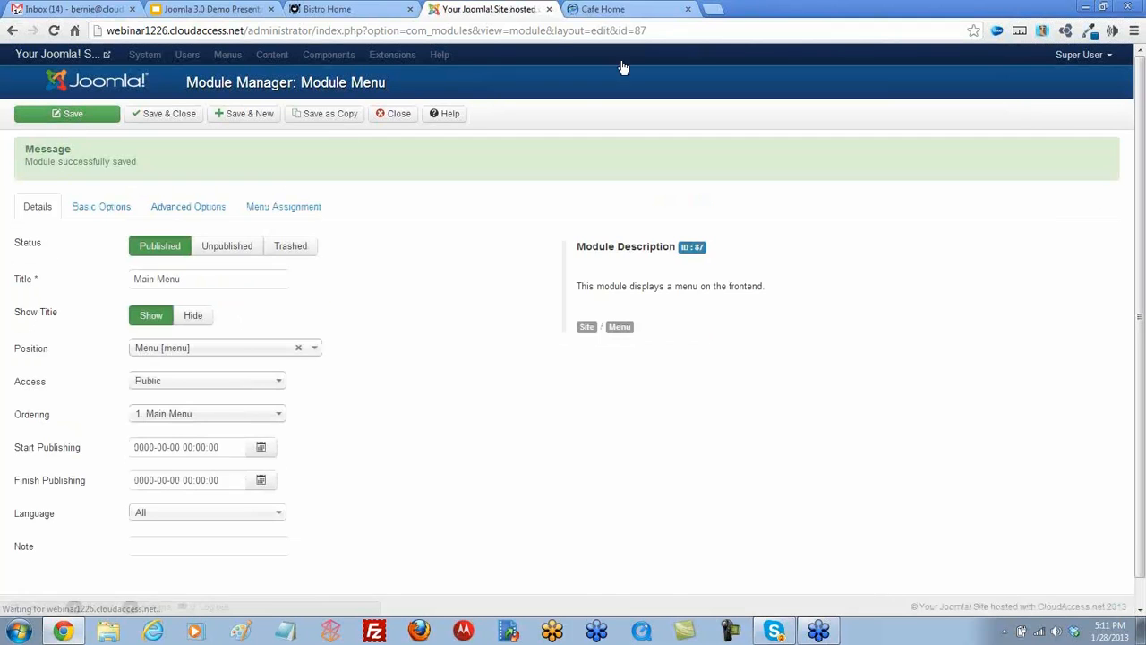
Reload the cafe home page so the main menu links appear in the header
{"action": "left_click", "coordinate": [602, 9]}
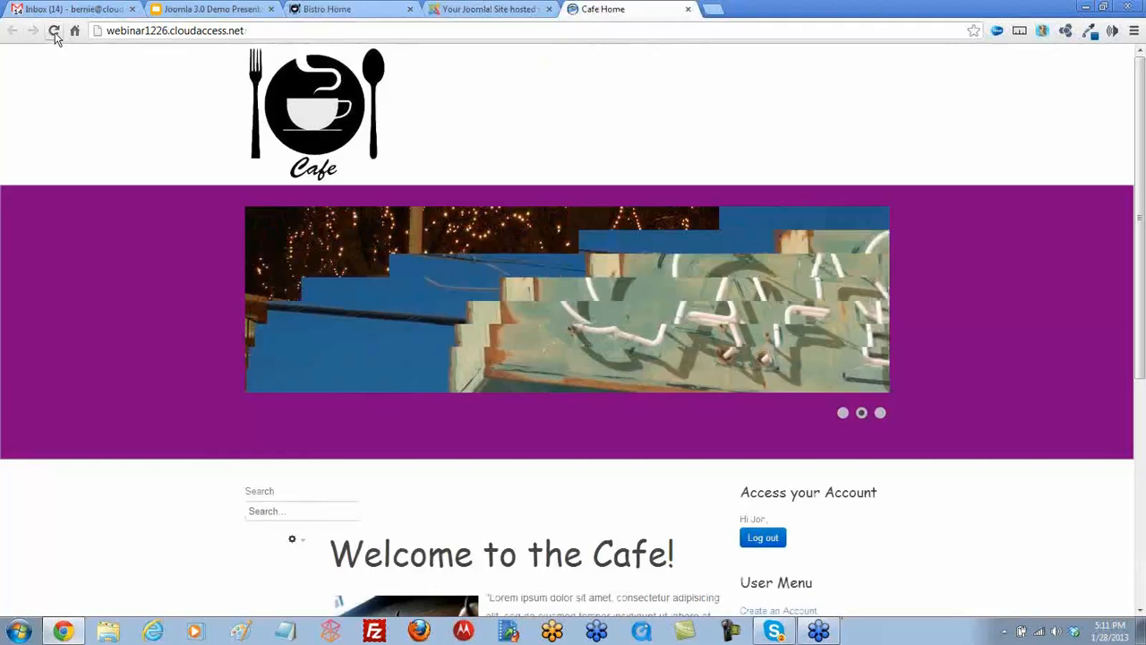
{"action": "left_click", "coordinate": [53, 31]}
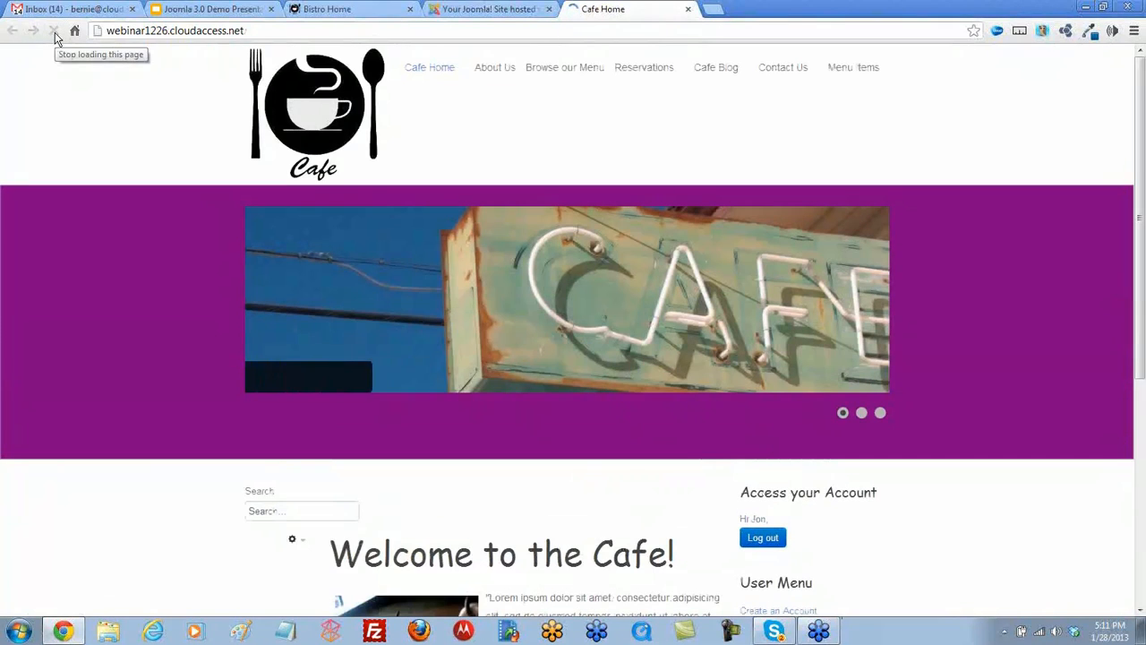